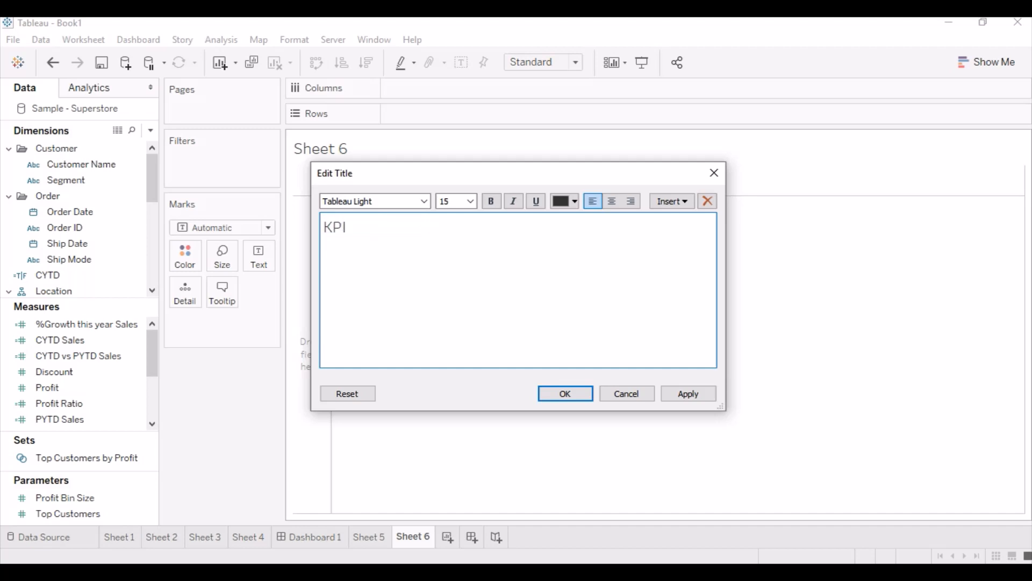
Title the sheet 'KPI - YTD Sales' and add CYTD, %Growth and PYTD Sales as text
text(- YTD Sal)
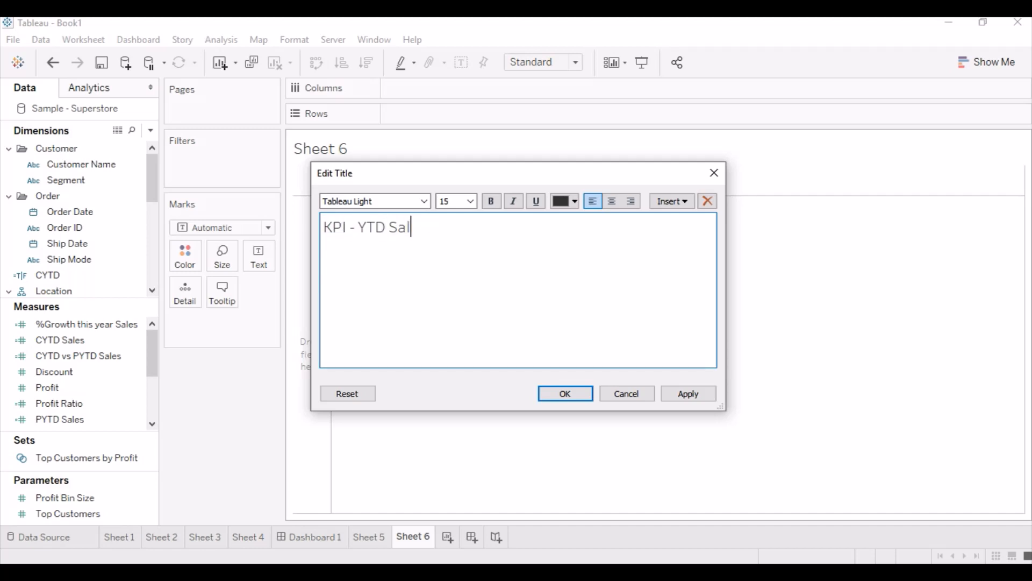
click(564, 393)
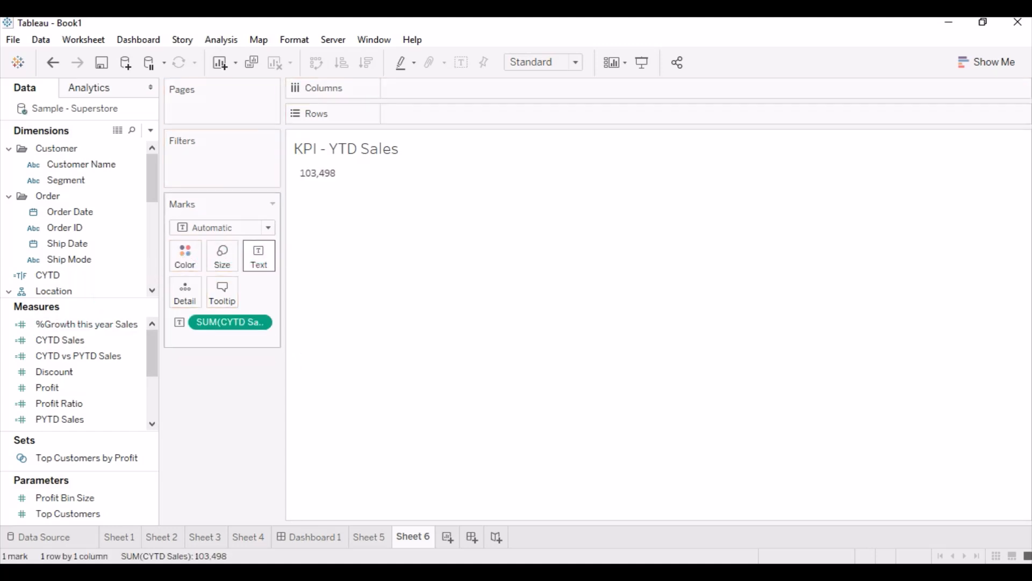
click(59, 420)
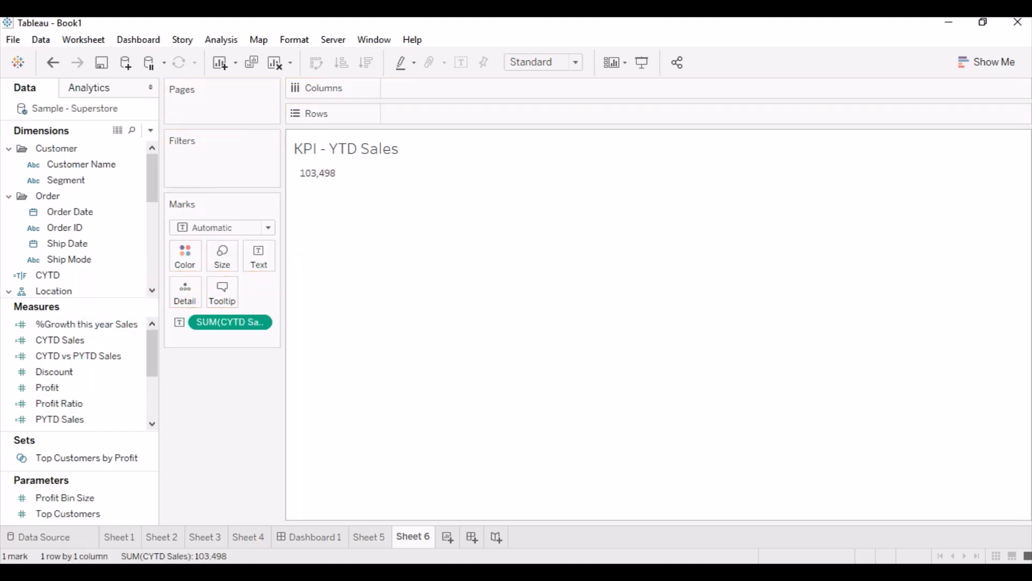
drag(86, 323, 230, 339)
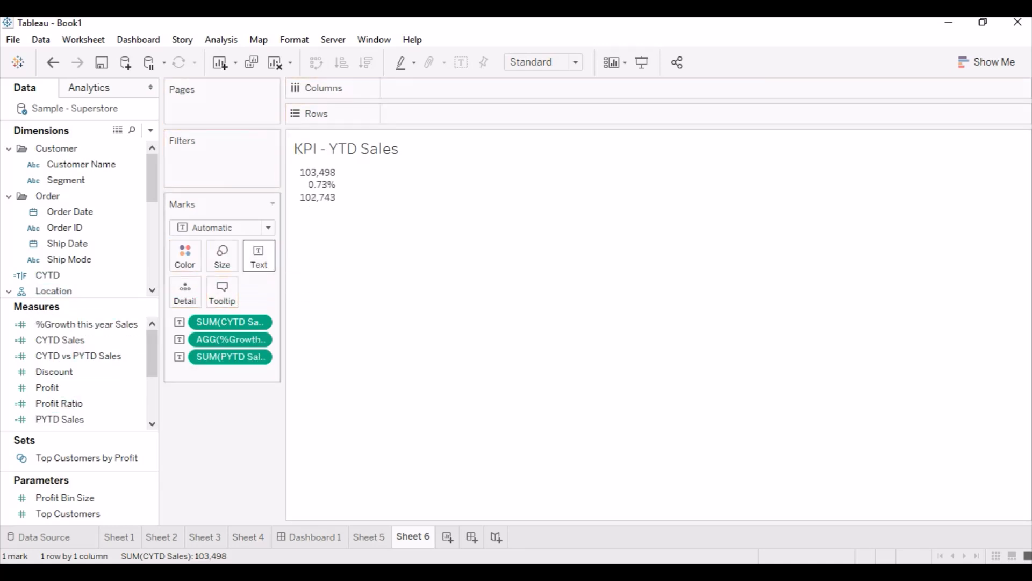
Left-align the label, set the CYTD line to bold 24pt, and add a 'YTD Sales' heading
click(258, 255)
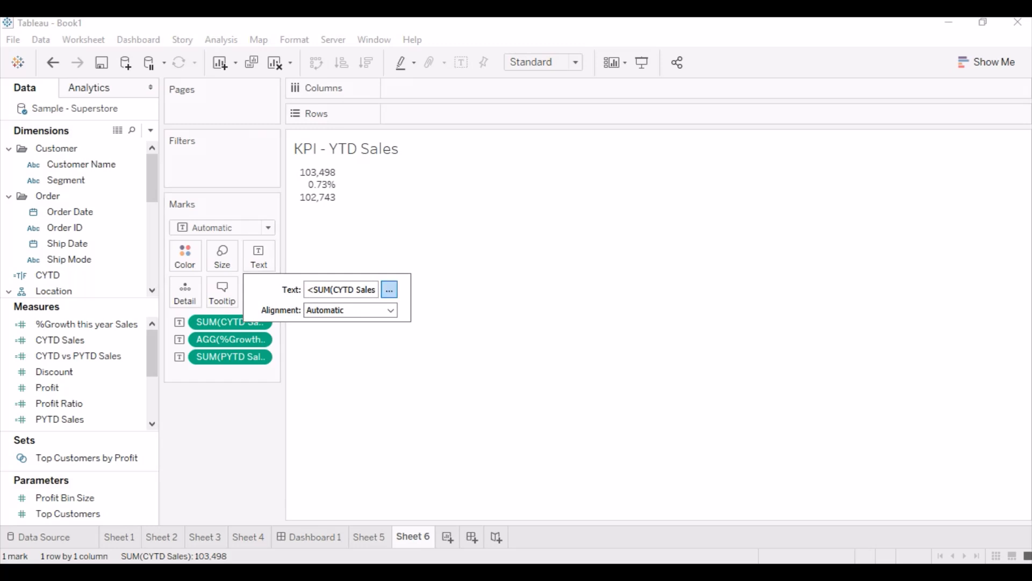
click(388, 290)
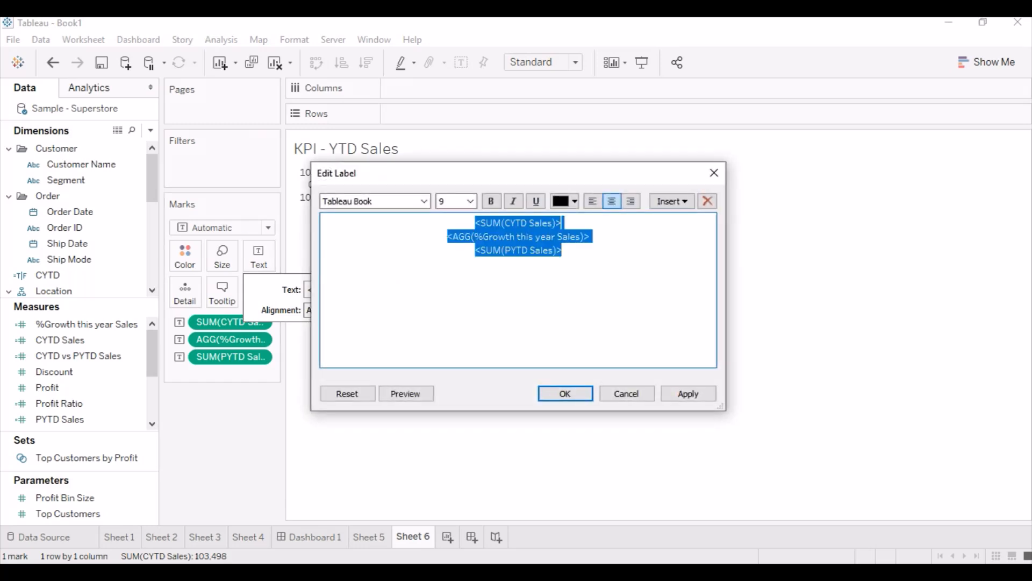
click(592, 201)
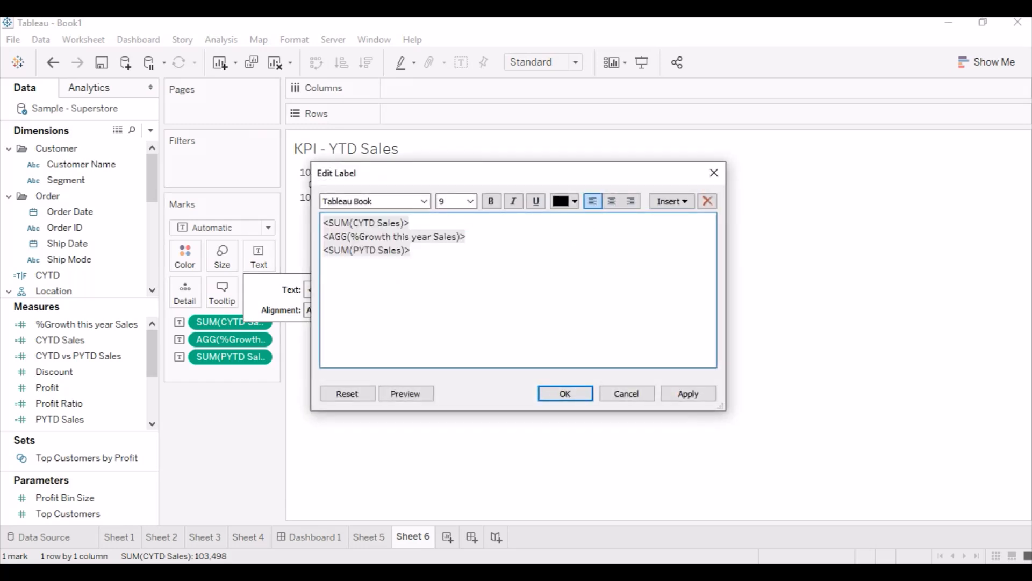
click(469, 201)
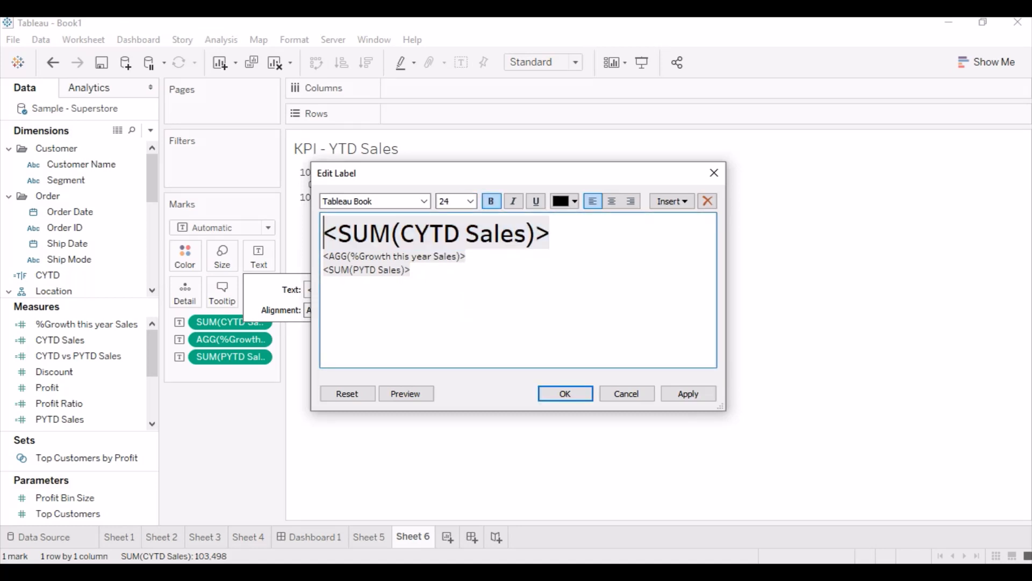
click(470, 200)
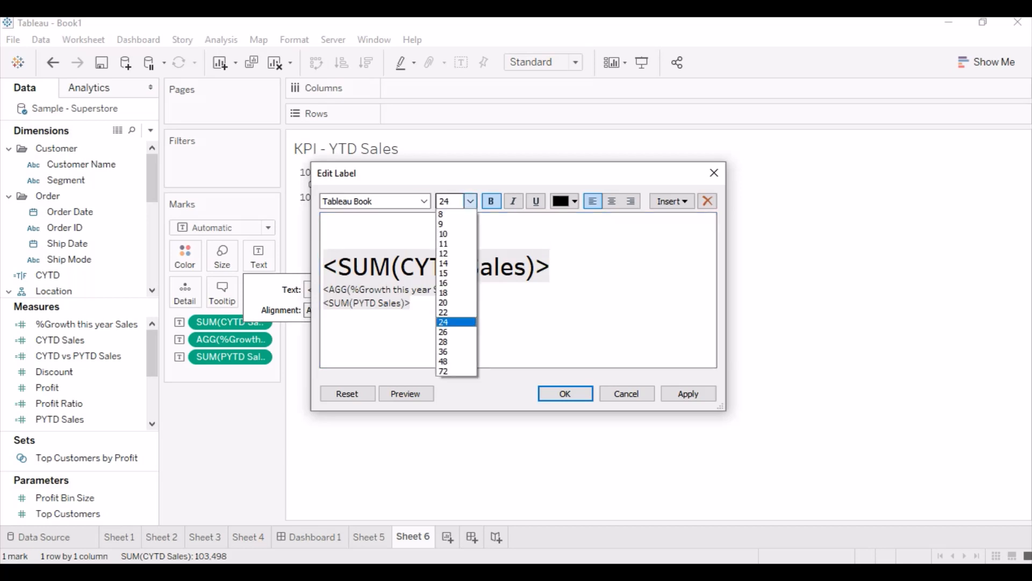
click(443, 233)
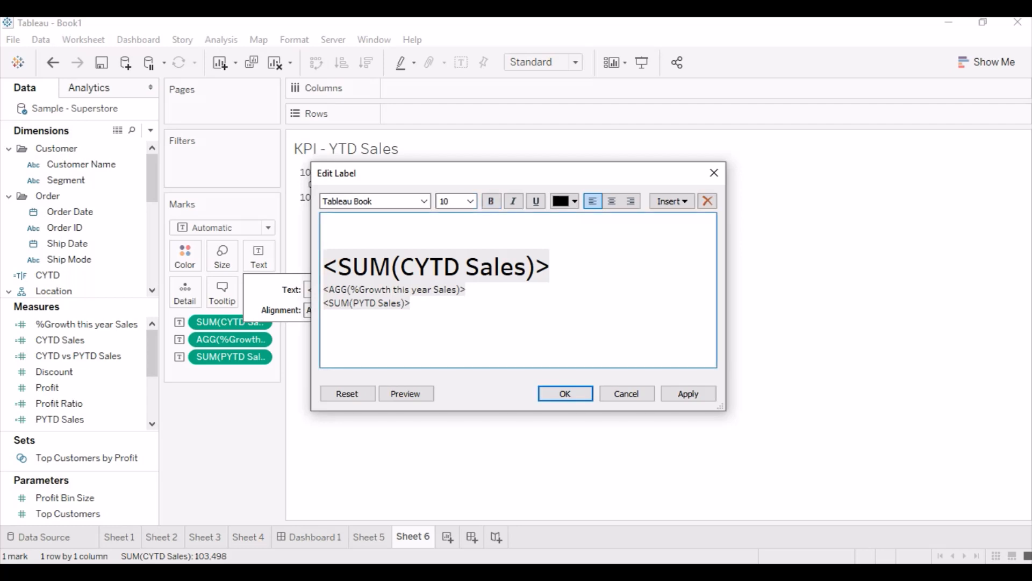
text(s)
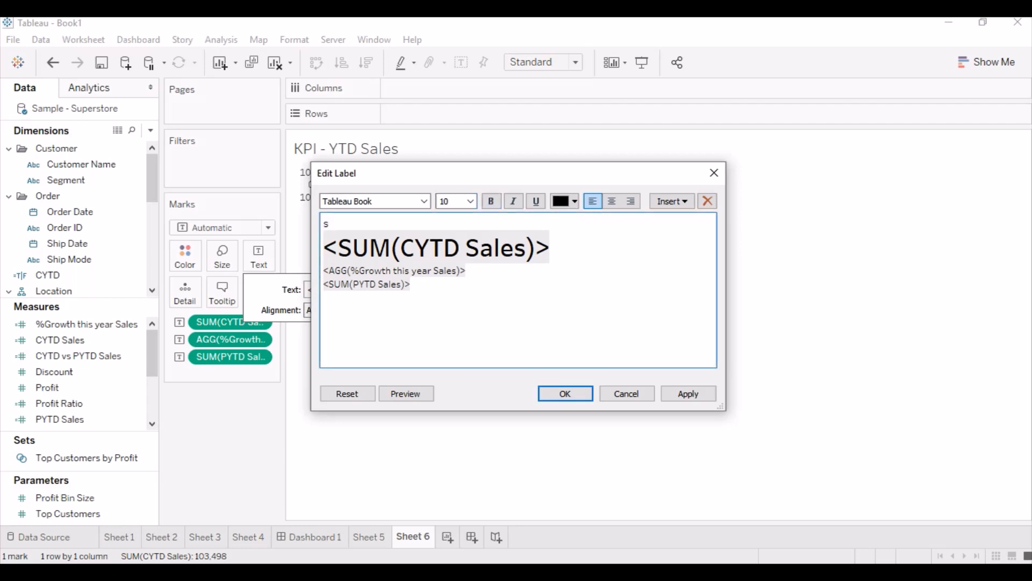
text(YTD Sales)
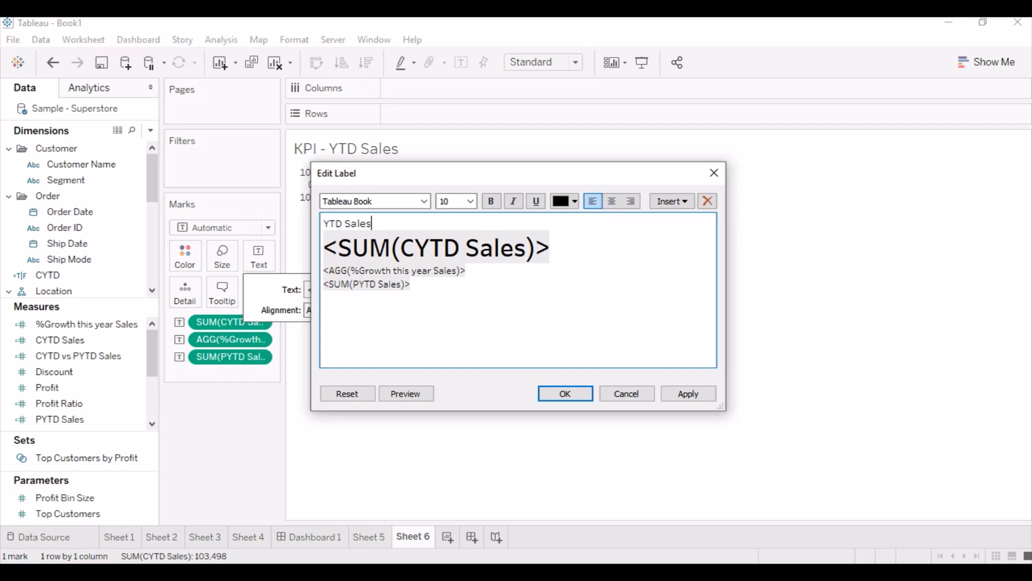
Join the growth and PYTD lines as '(… vs PYTD …)' at 8pt and apply
click(469, 201)
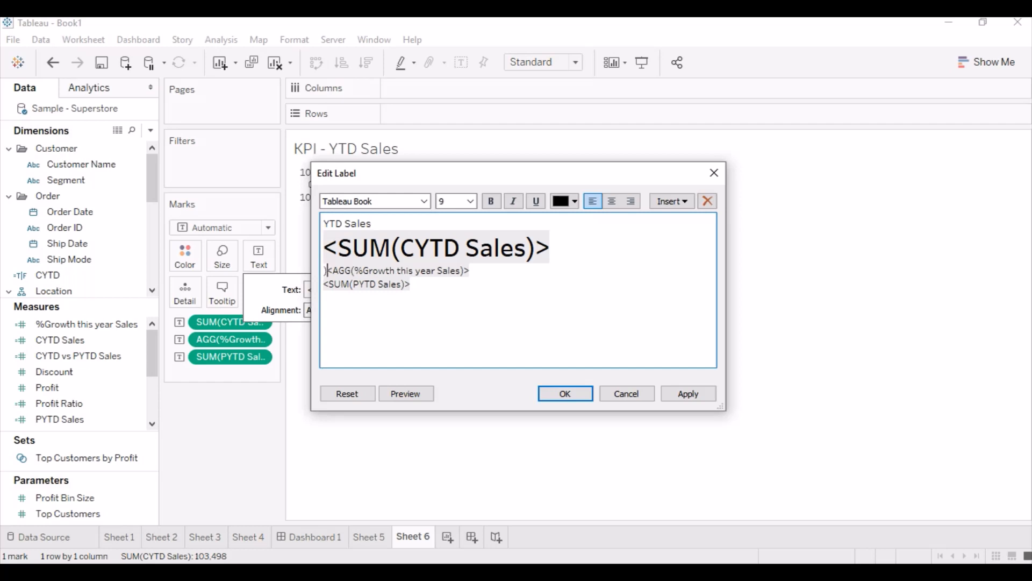
text(()
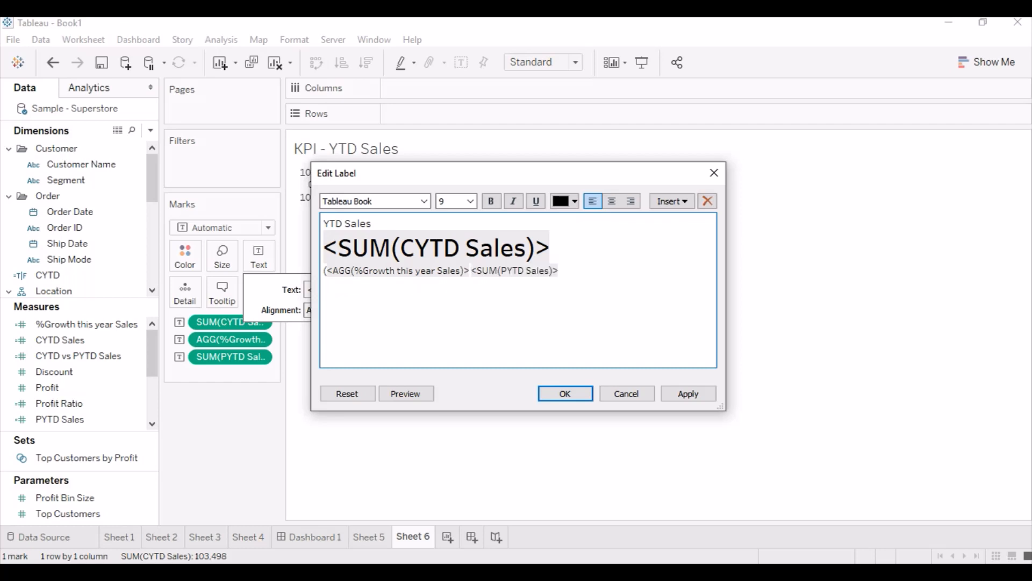
text(vs PYTD)
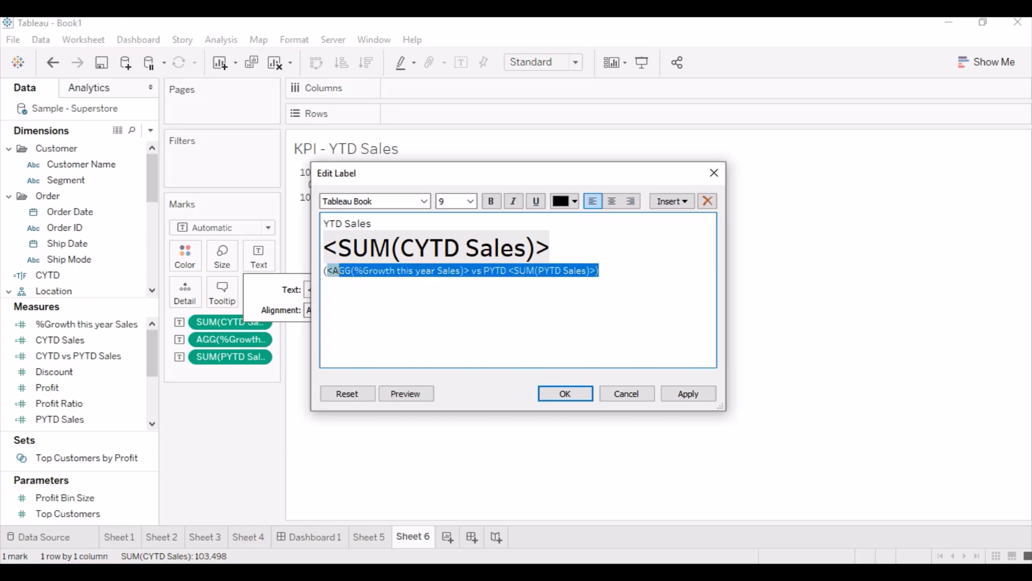
click(490, 201)
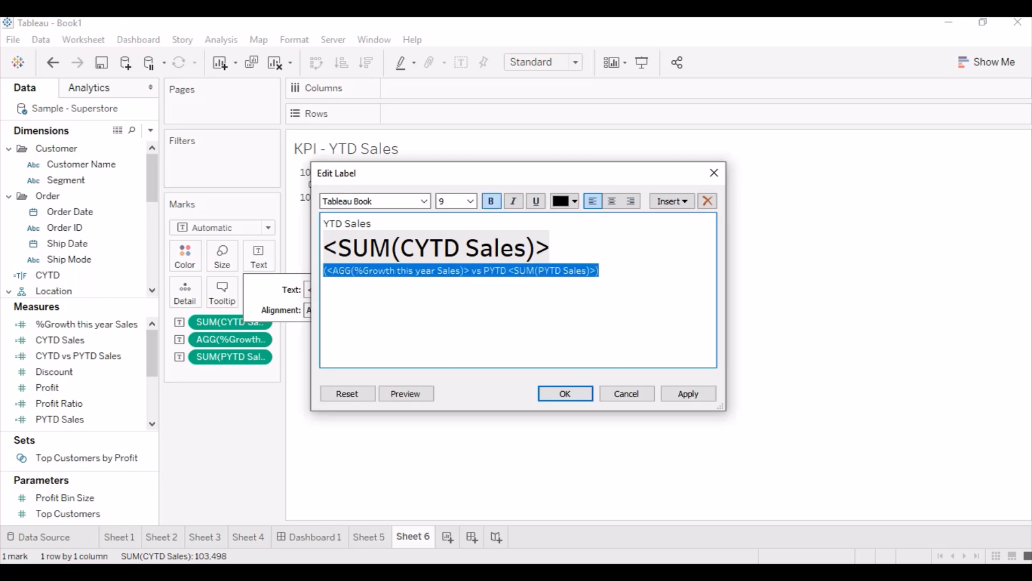
click(469, 200)
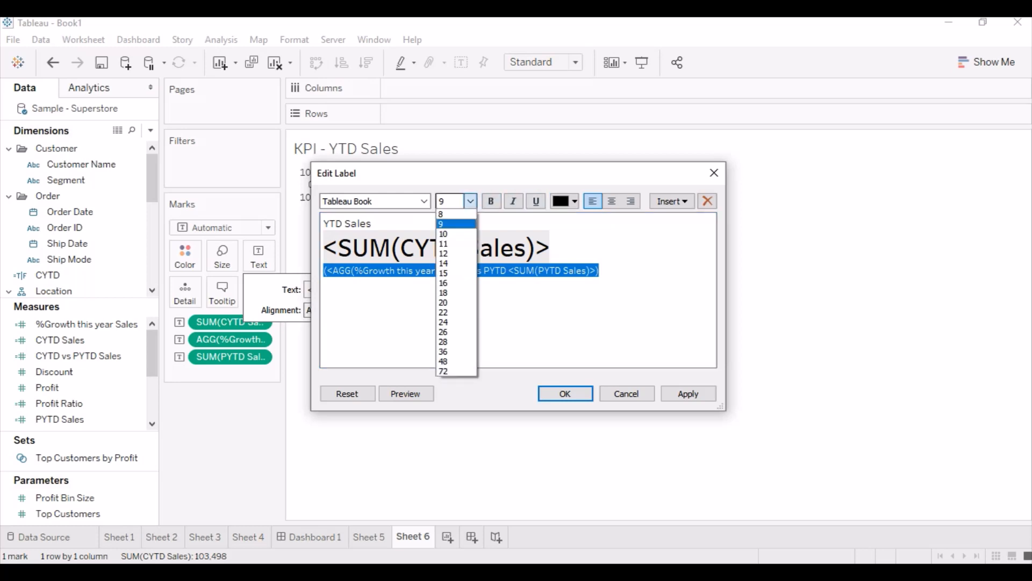
click(443, 214)
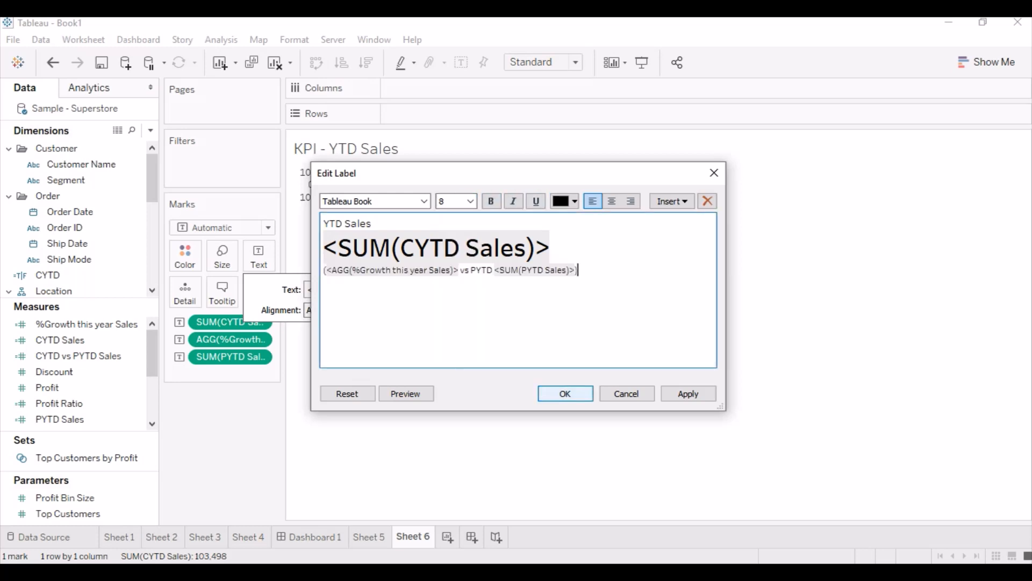
click(564, 393)
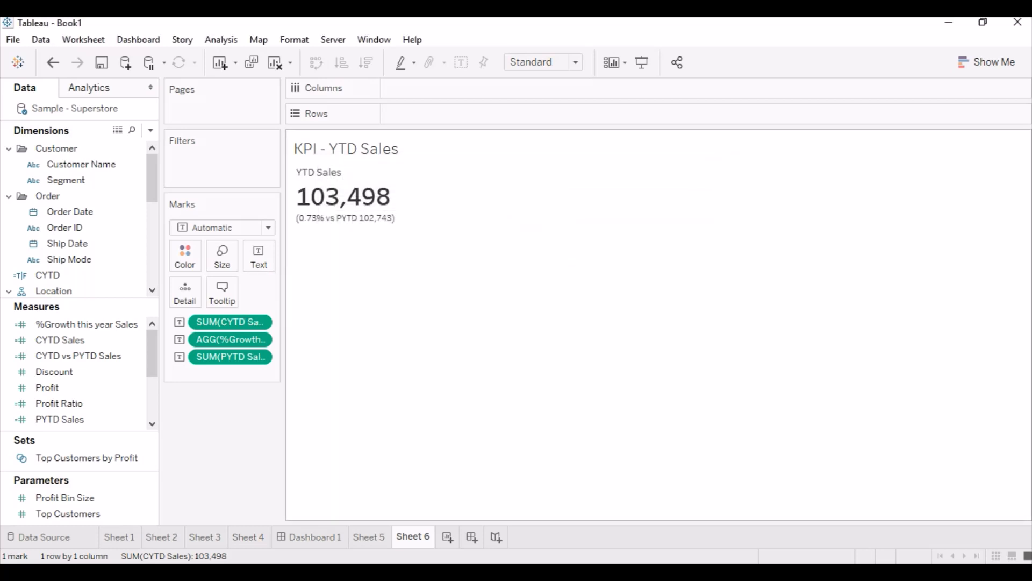
Format the CYTD Sales figure as currency
right_click(230, 322)
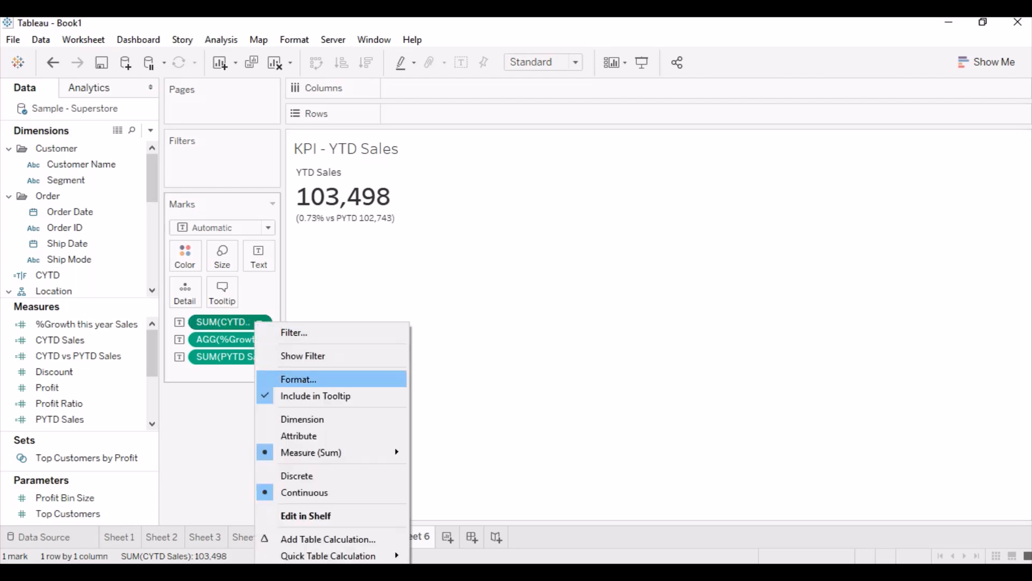
click(298, 378)
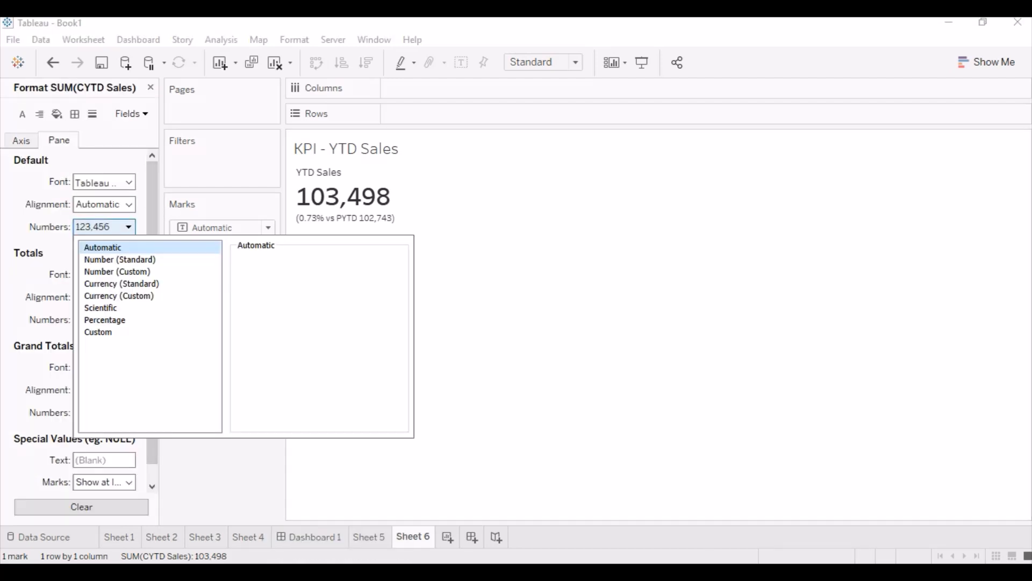
click(121, 283)
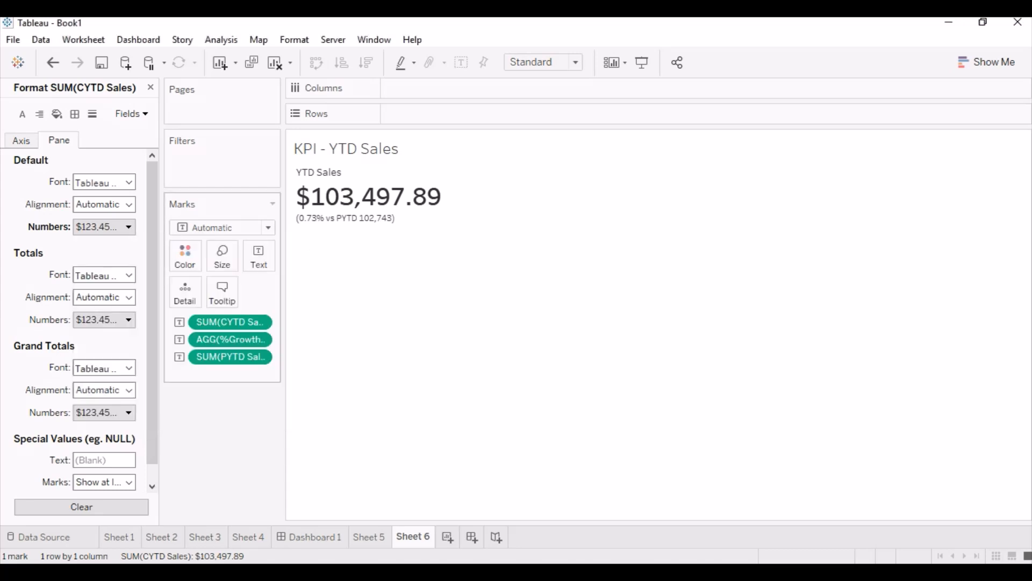
Format SUM(PYTD Sales) as Currency (Standard), showing $102,743.14
right_click(231, 356)
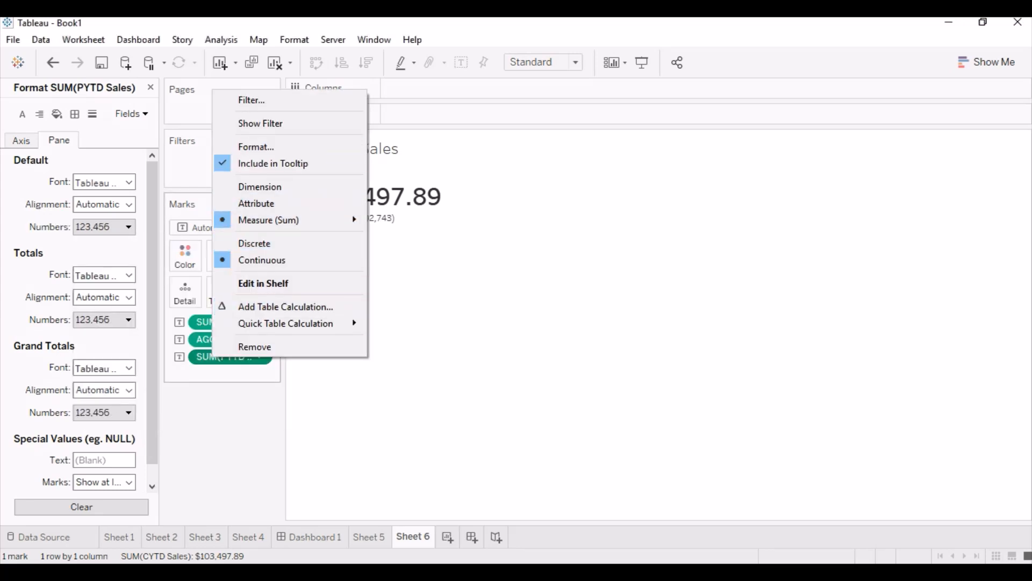
click(128, 226)
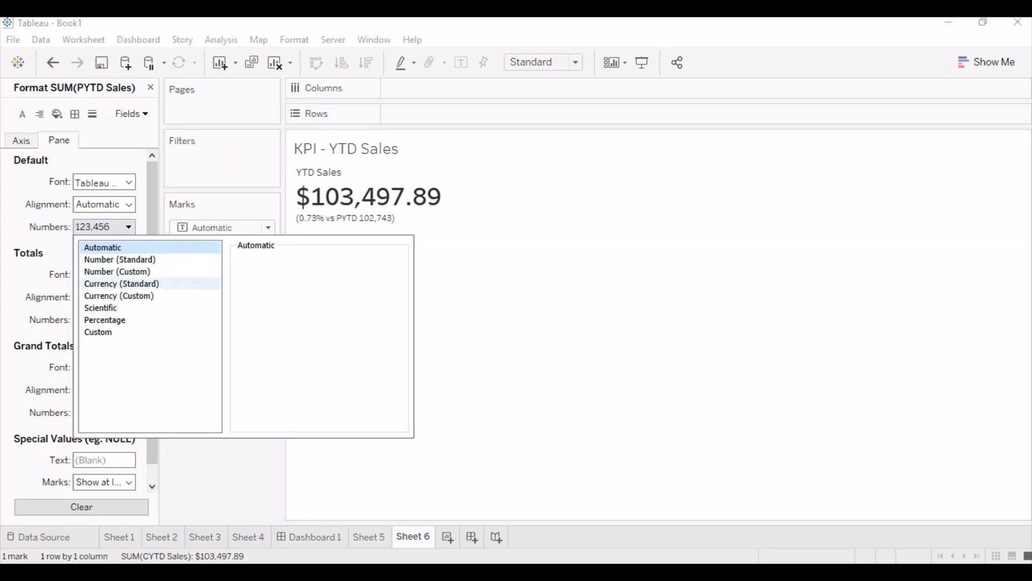
click(121, 284)
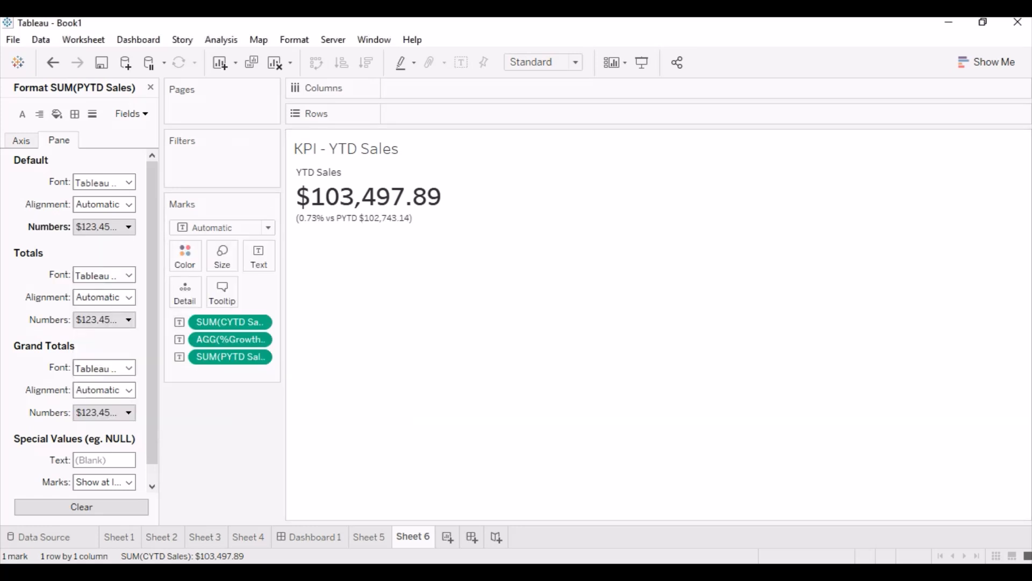
click(150, 87)
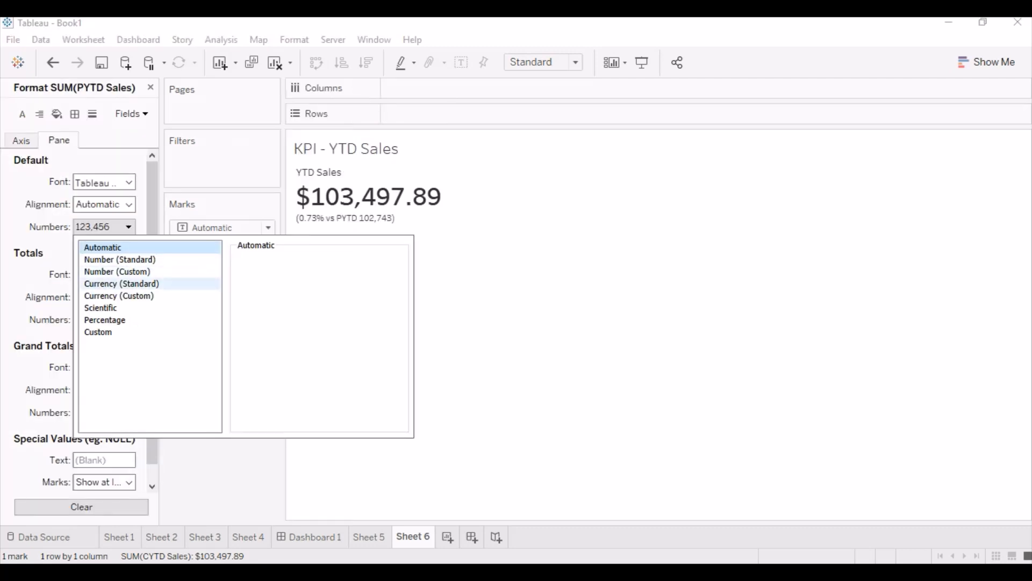
click(121, 284)
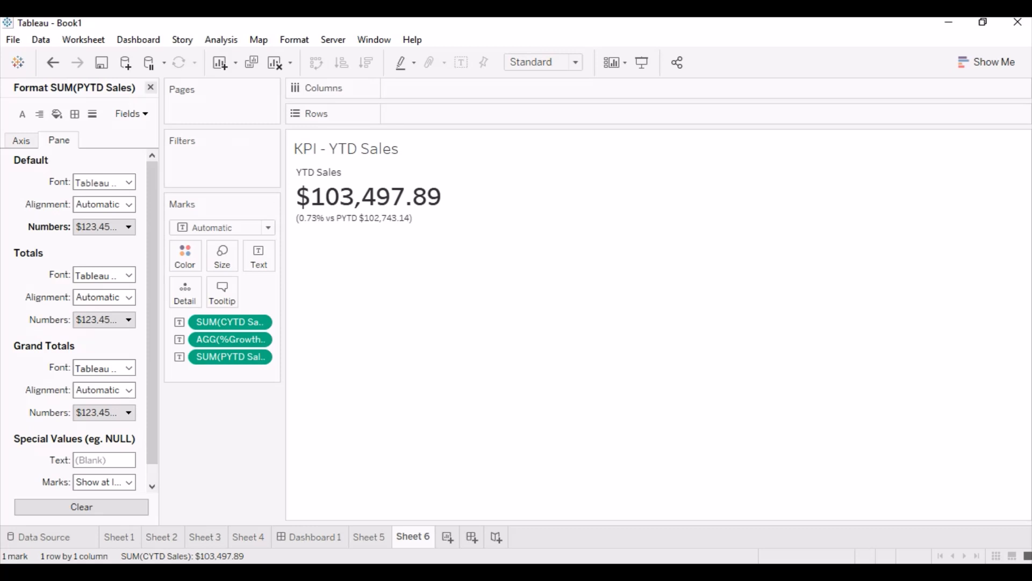
click(150, 87)
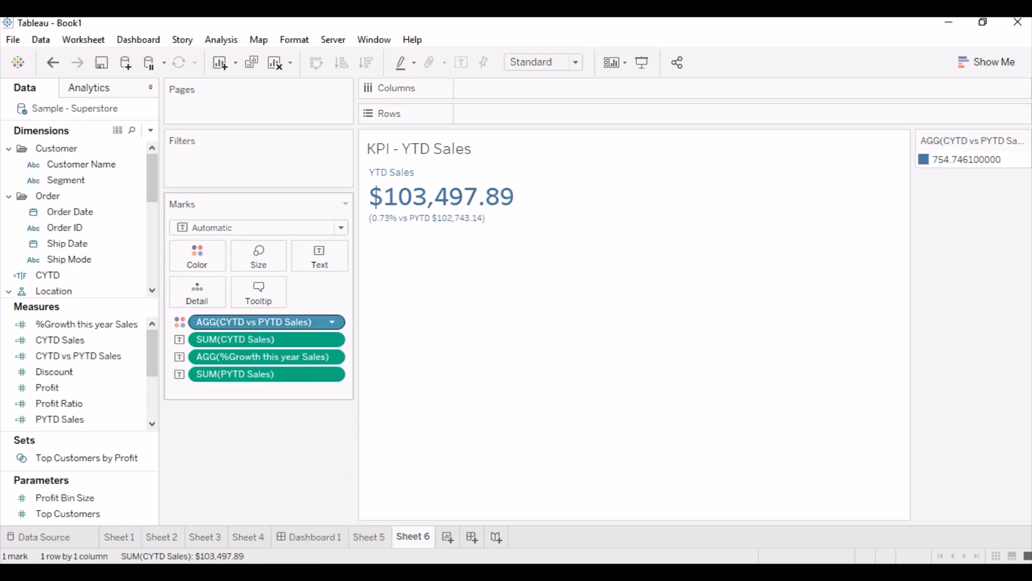
Wrap the Color pill in sign(), make it discrete, and color value 1 green
double_click(254, 322)
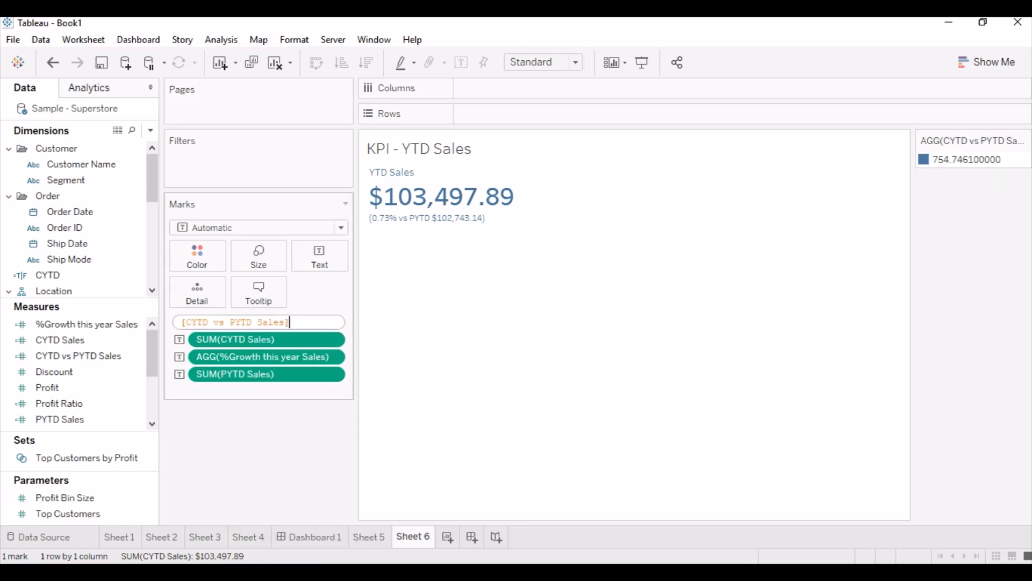
text(sign()
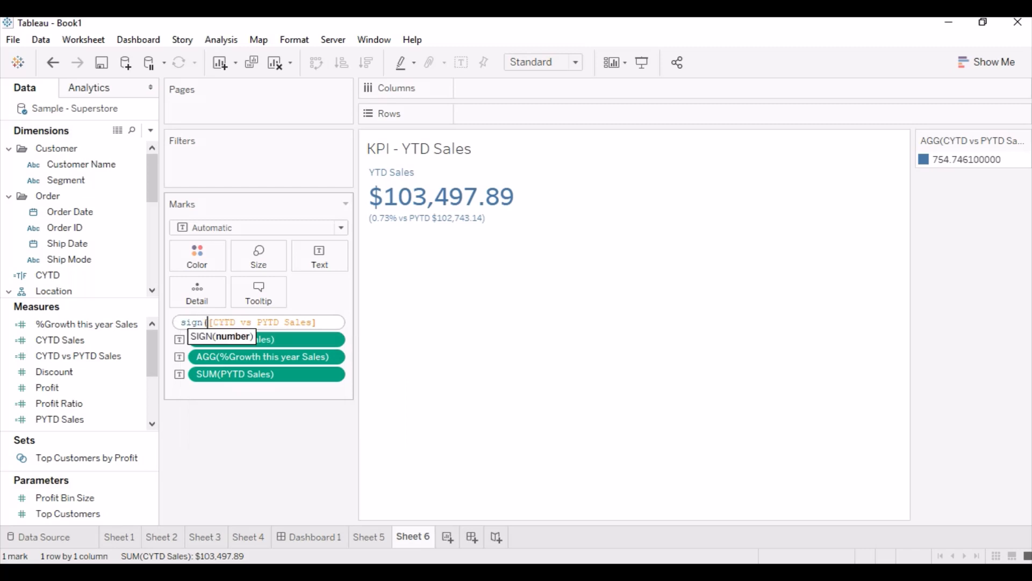
text())
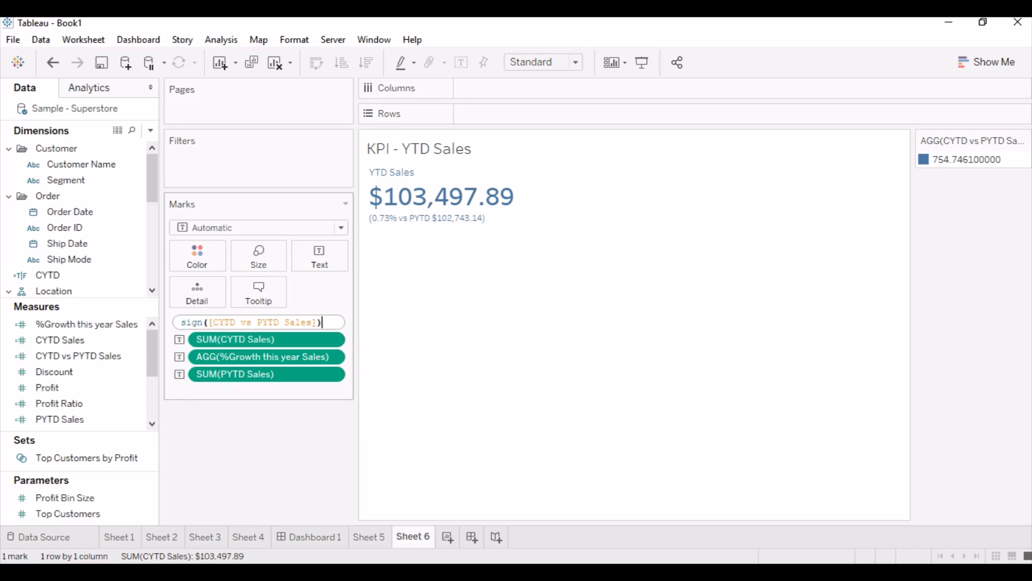
key(Enter)
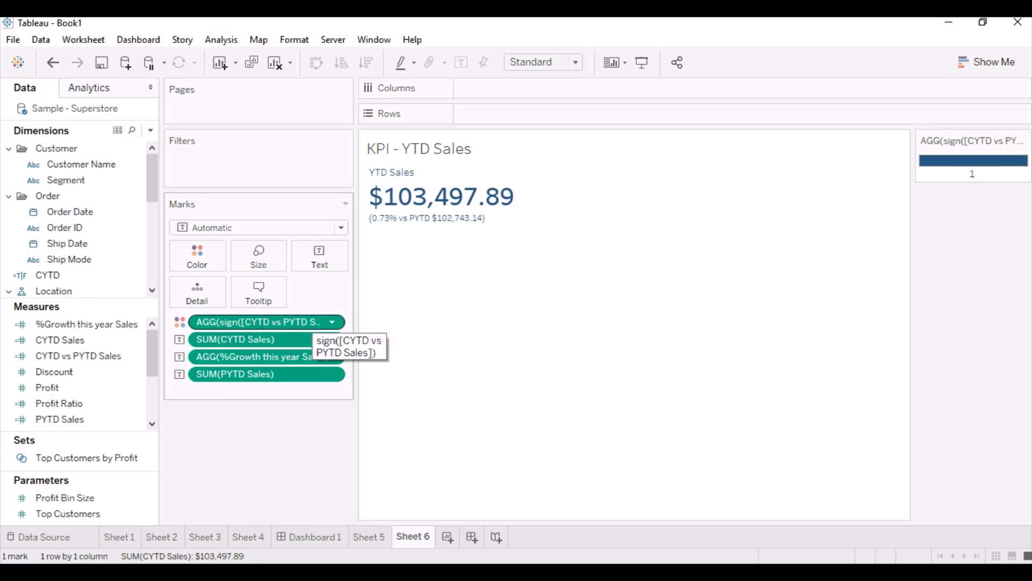
right_click(260, 322)
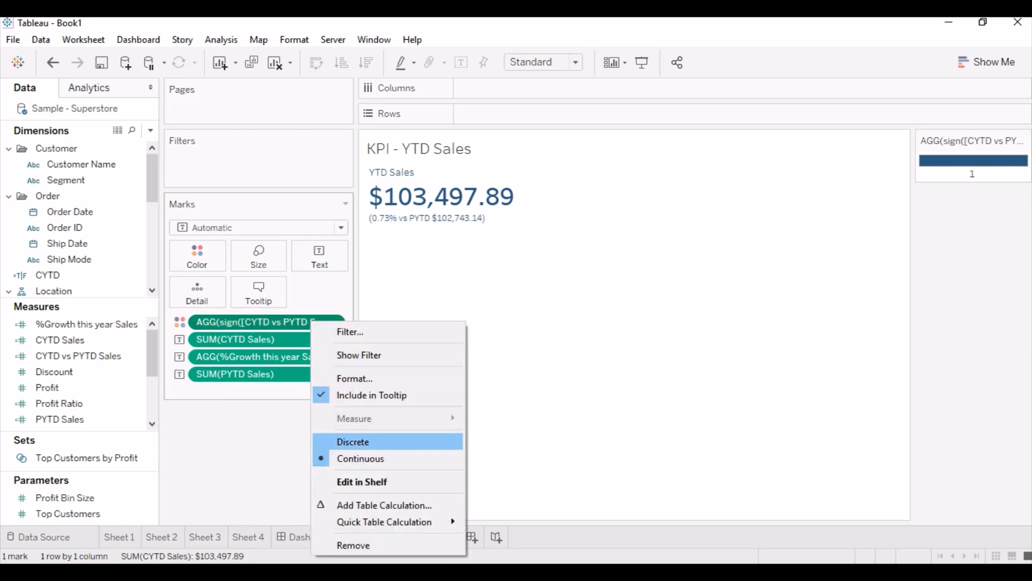
click(353, 440)
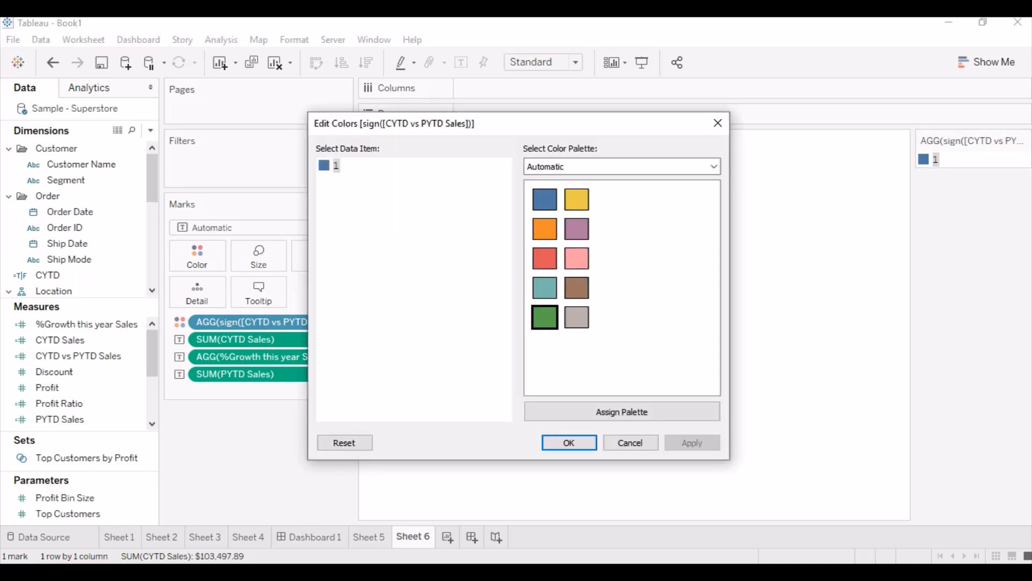
click(567, 442)
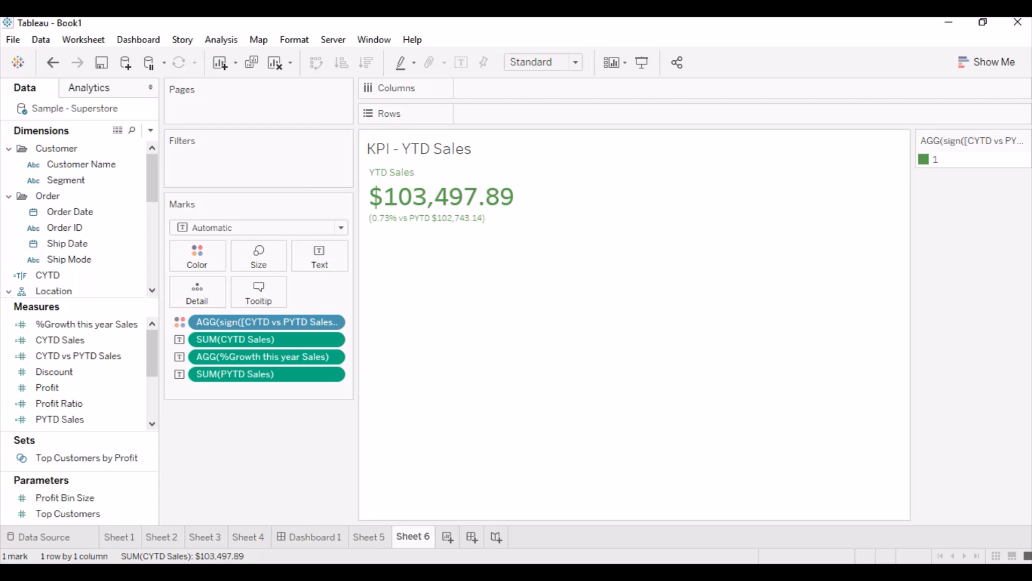
double_click(266, 322)
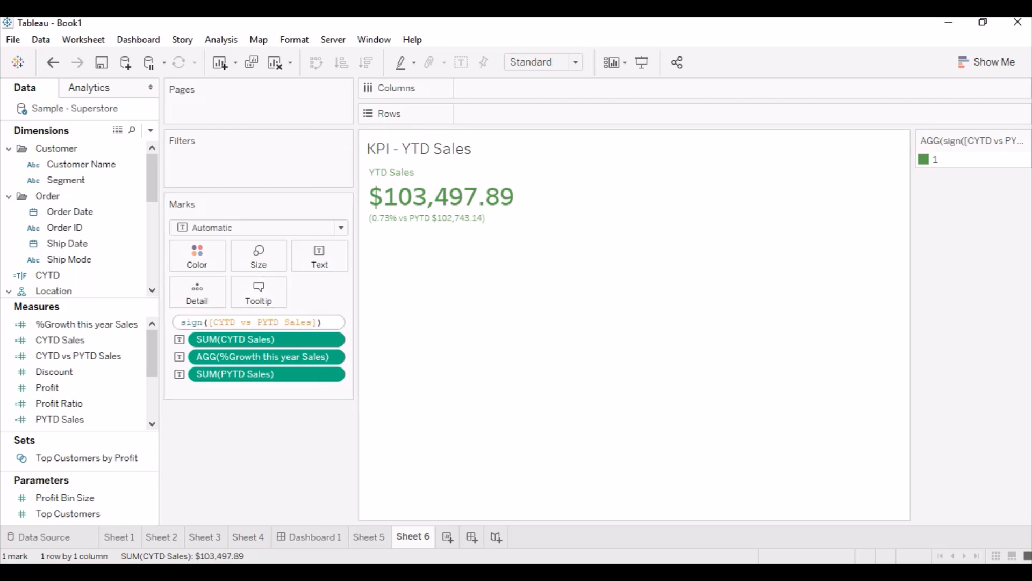
Temporarily negate CYTD vs PYTD Sales and assign red to sign value -1
right_click(78, 355)
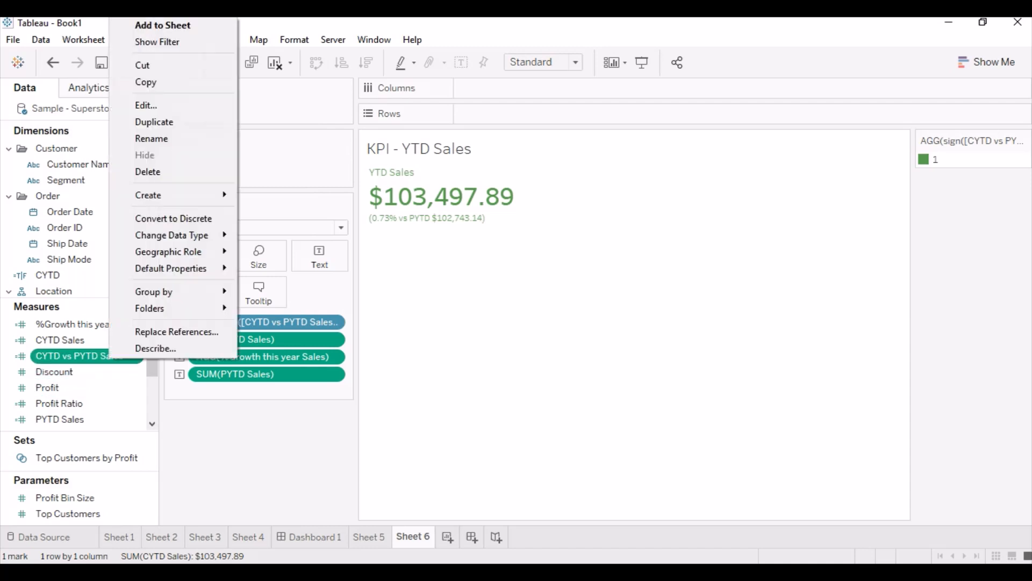
click(146, 105)
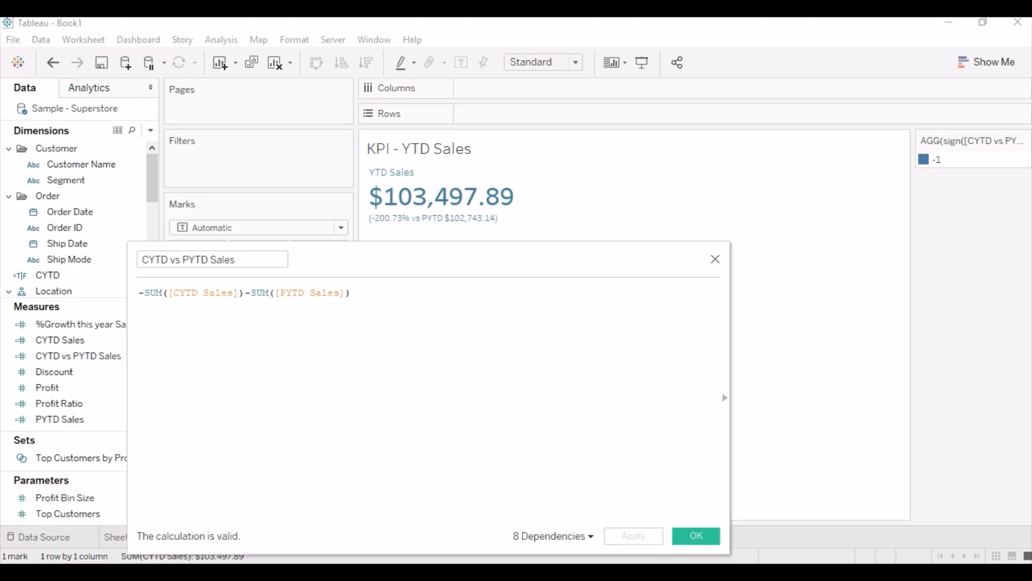
click(694, 535)
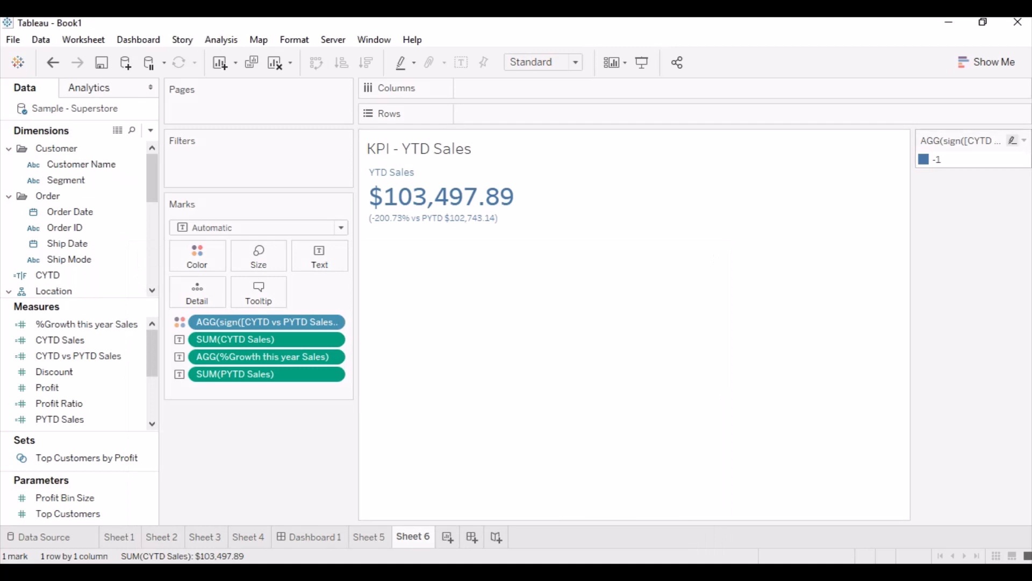
click(441, 195)
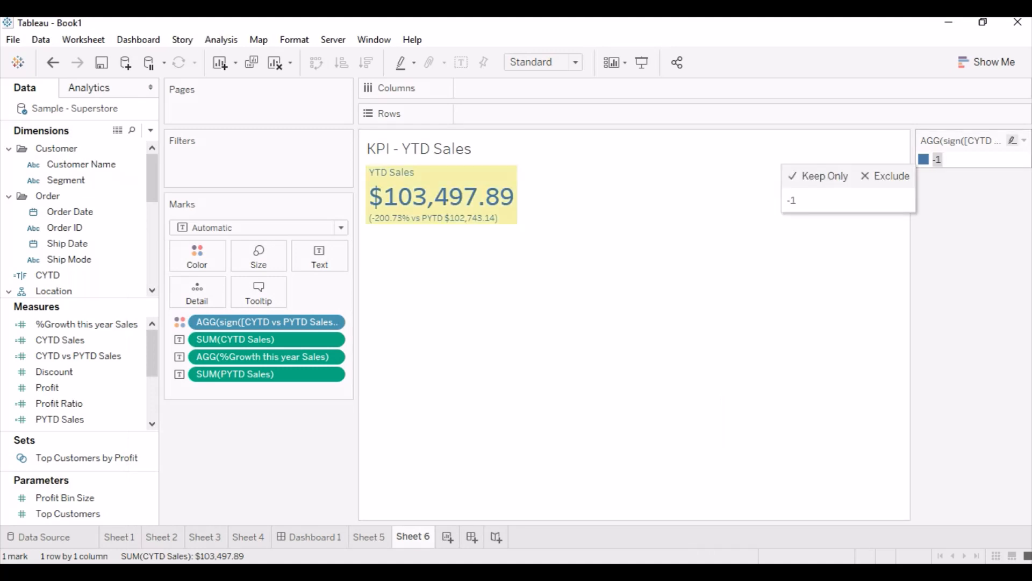
click(197, 256)
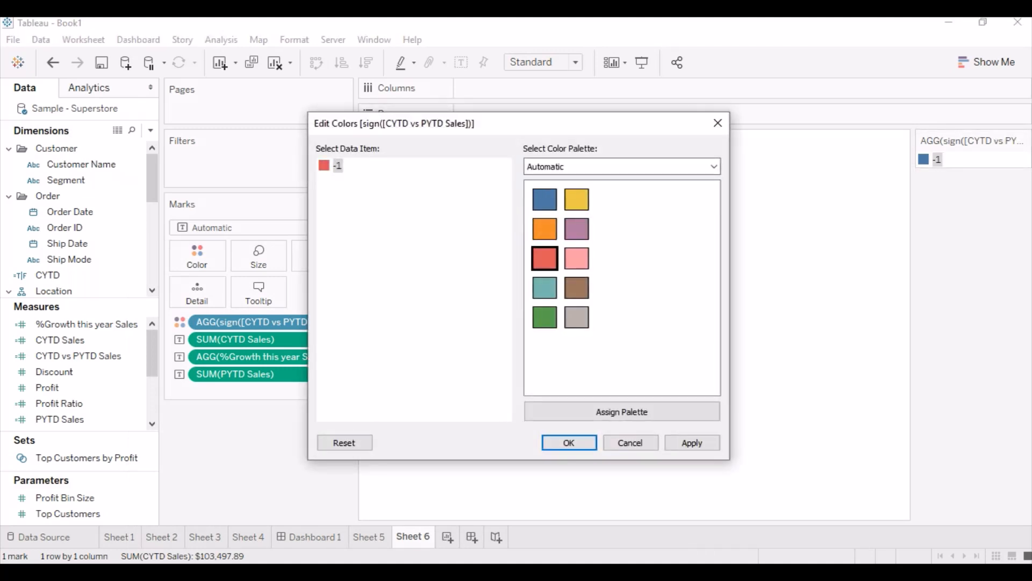
click(567, 442)
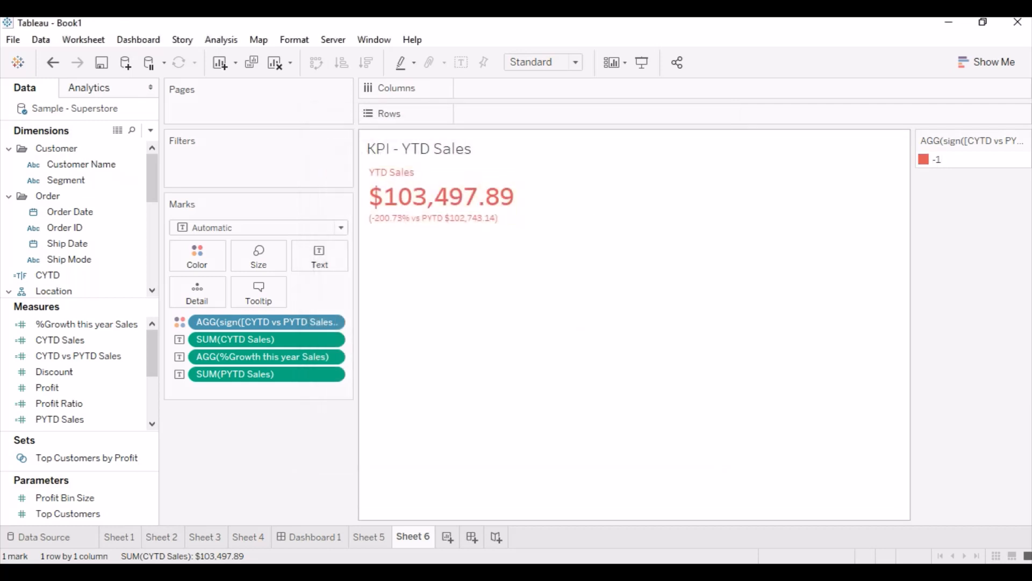
Restore CYTD vs PYTD Sales to the plain sales difference
right_click(78, 355)
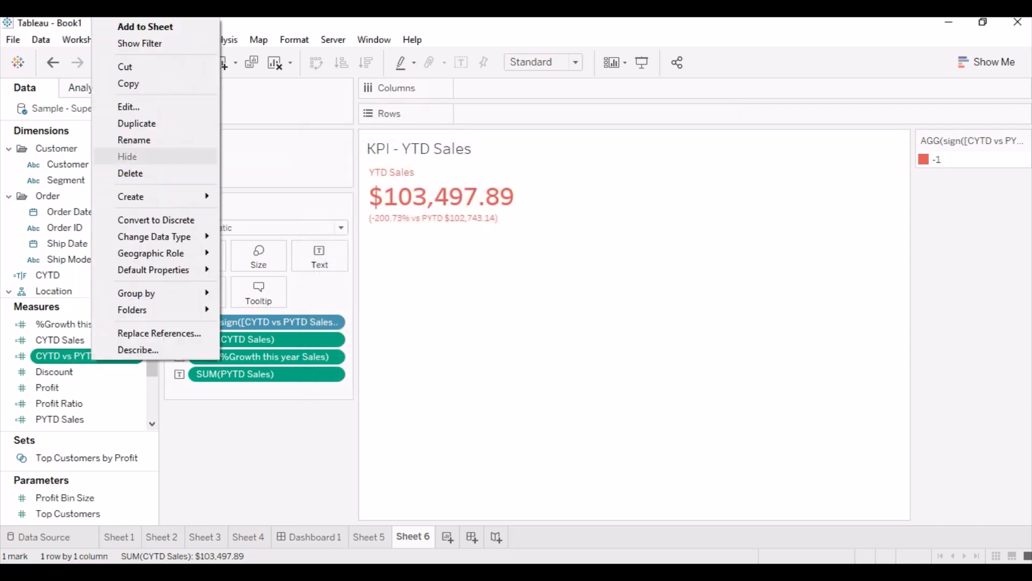
click(129, 107)
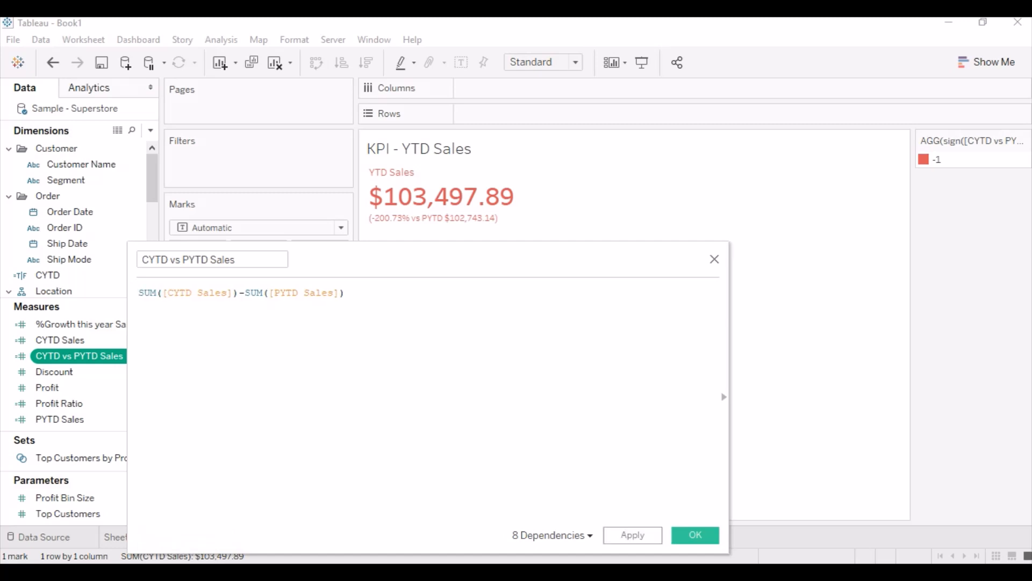
click(694, 534)
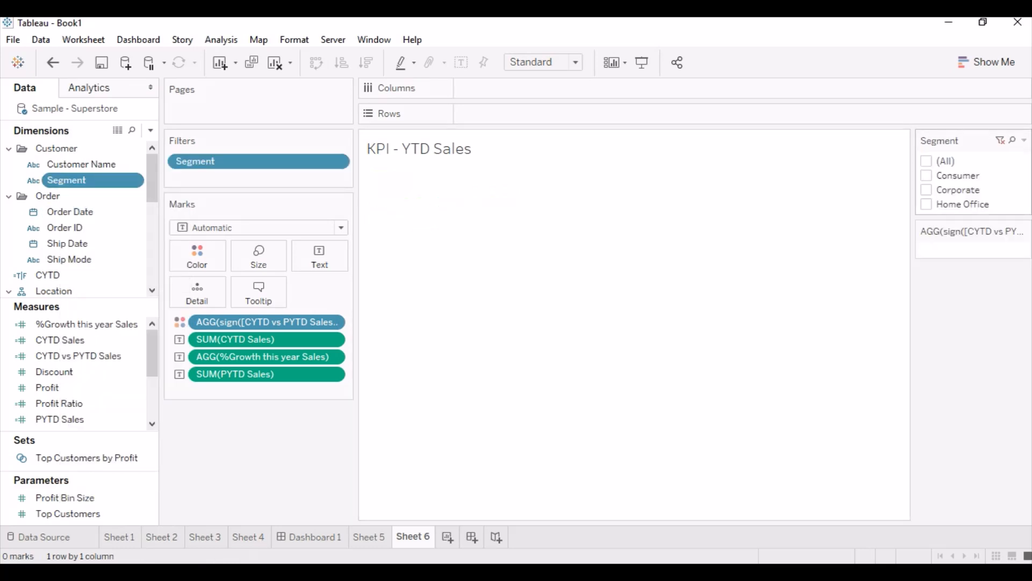
Tick Corporate in the Segment filter, showing $26,934.40 against PYTD $28,123.72
click(927, 190)
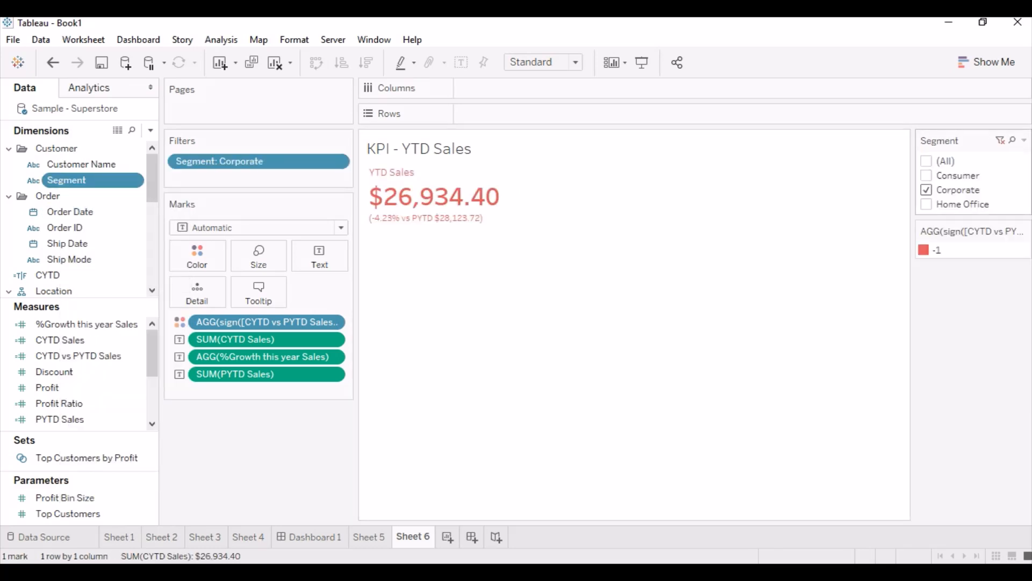